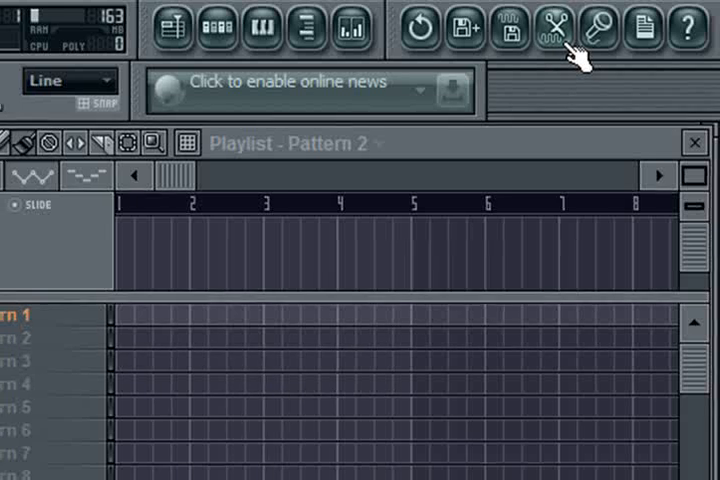
Launch the Edison audio editor from FL Studio's toolbar
left_click(556, 28)
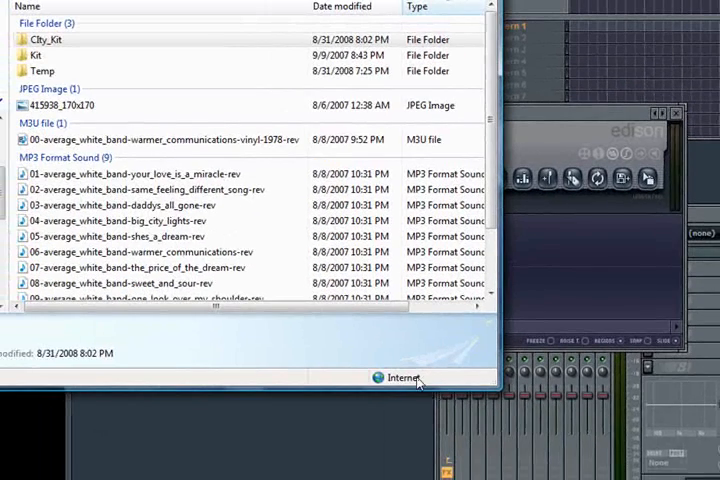
Drag the big_city_lights MP3 from Explorer into Edison to load its waveform
left_click(130, 220)
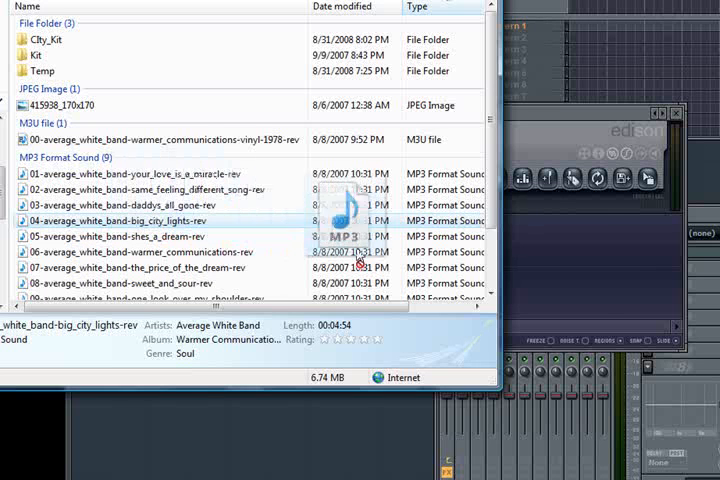
left_click_drag(356, 204, 584, 260)
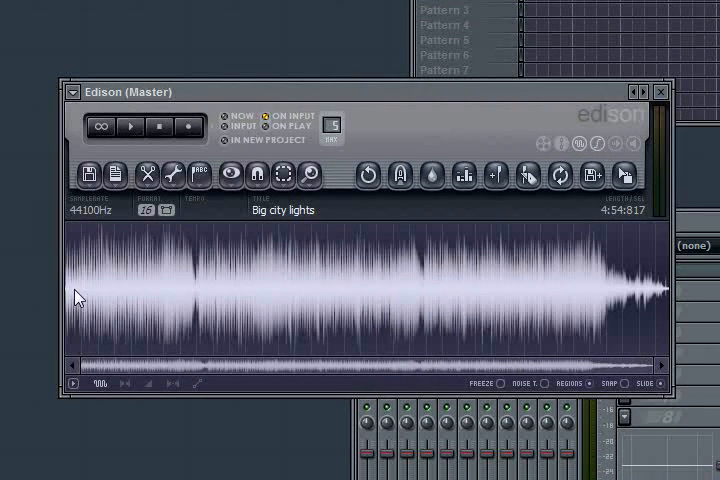
mouse_move(86, 288)
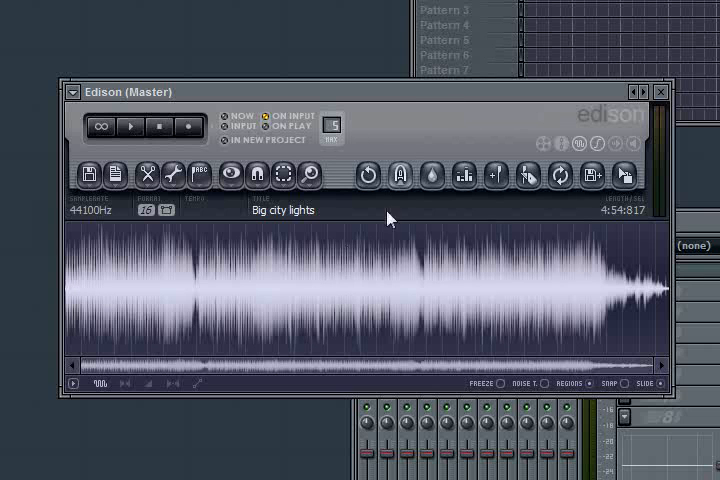
mouse_move(96, 302)
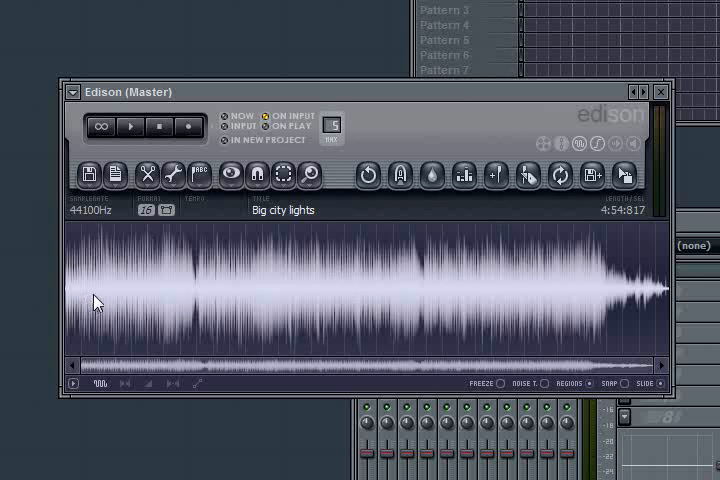
mouse_move(90, 302)
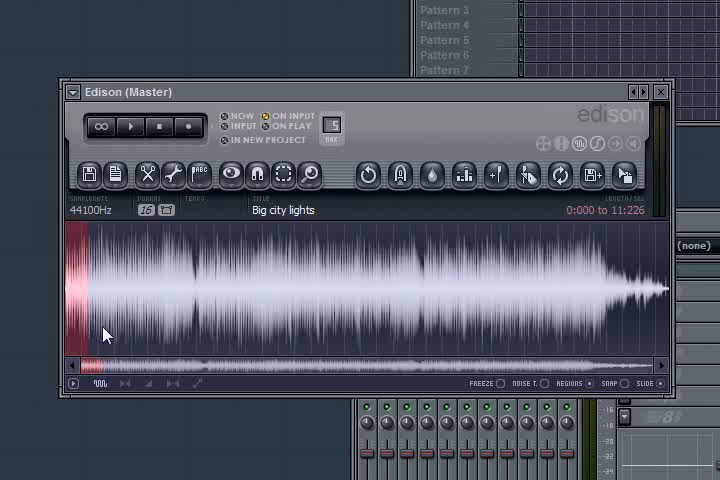
mouse_move(60, 348)
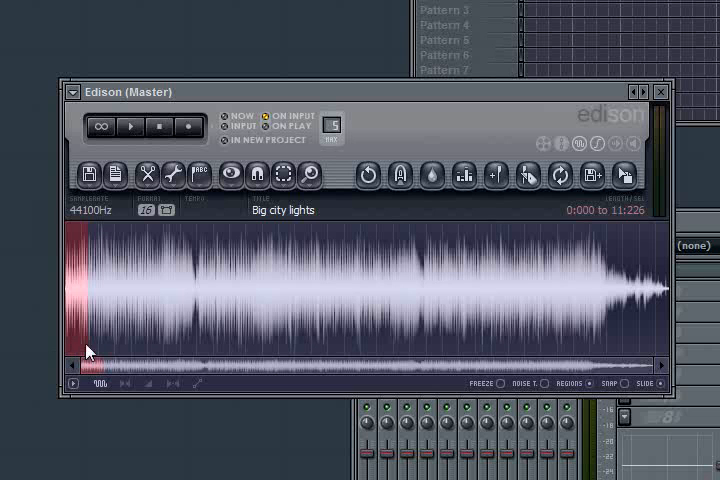
mouse_move(90, 316)
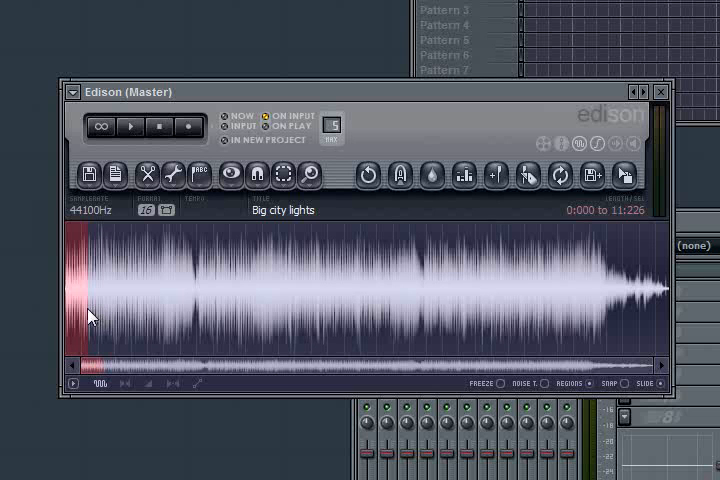
mouse_move(90, 292)
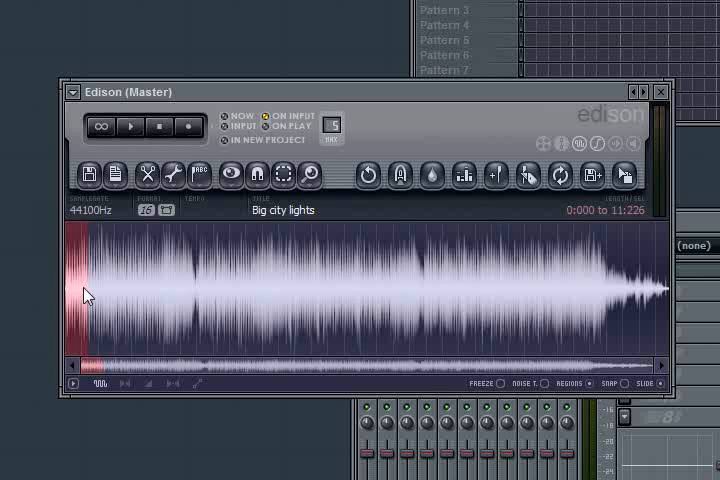
mouse_move(94, 312)
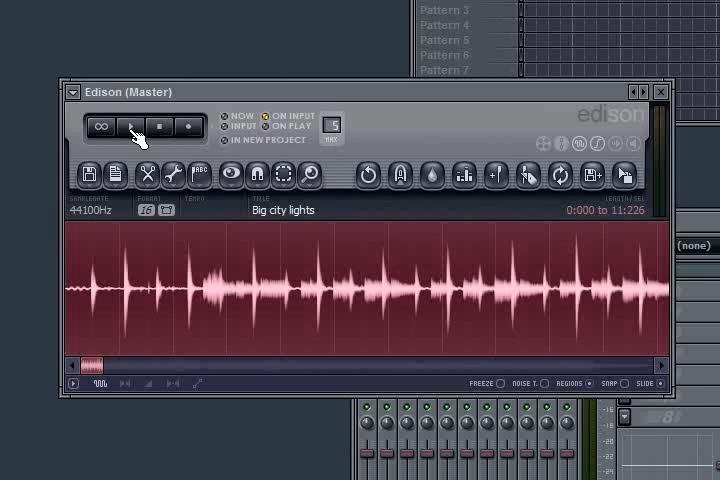
Play the Big City Lights intro and zoom in on its first drum hits
left_click(128, 128)
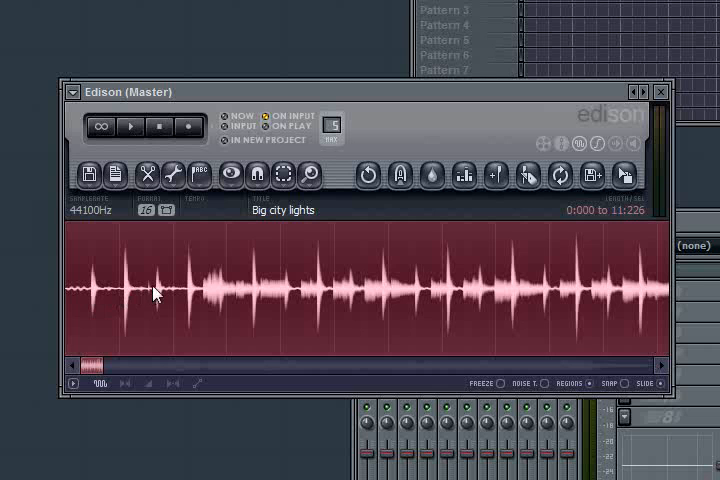
mouse_move(200, 290)
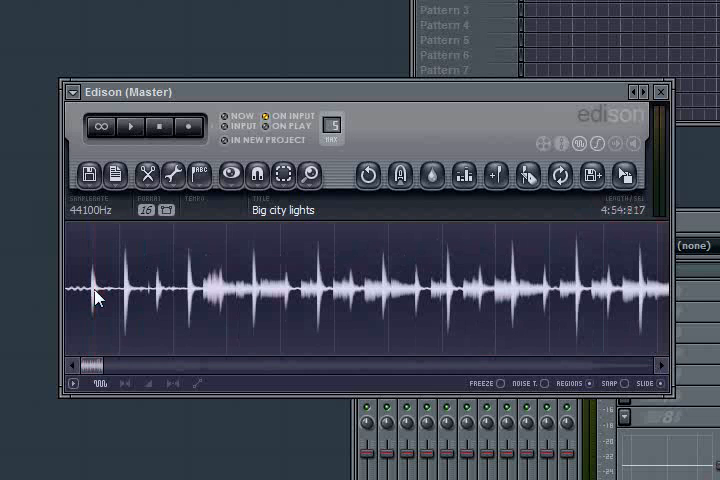
left_click(92, 290)
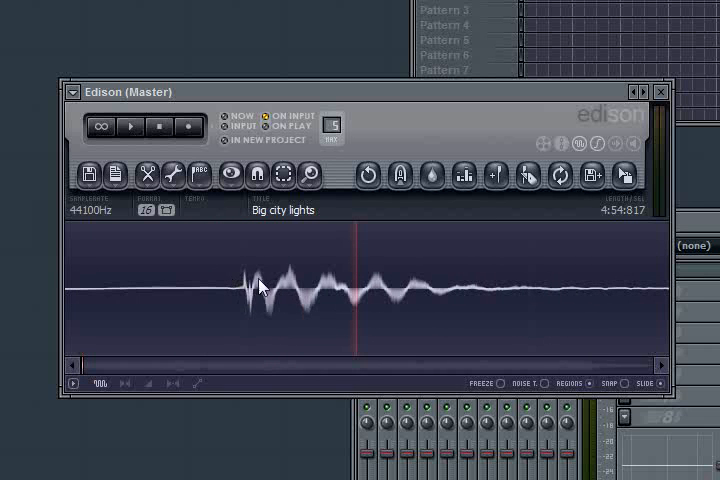
mouse_move(248, 296)
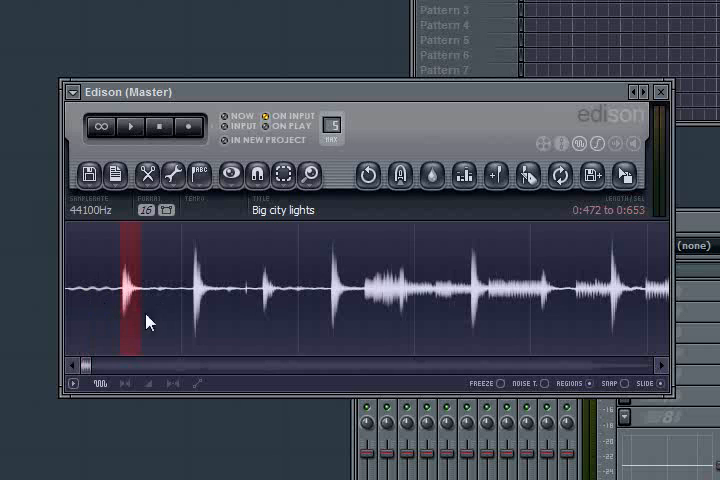
mouse_move(132, 312)
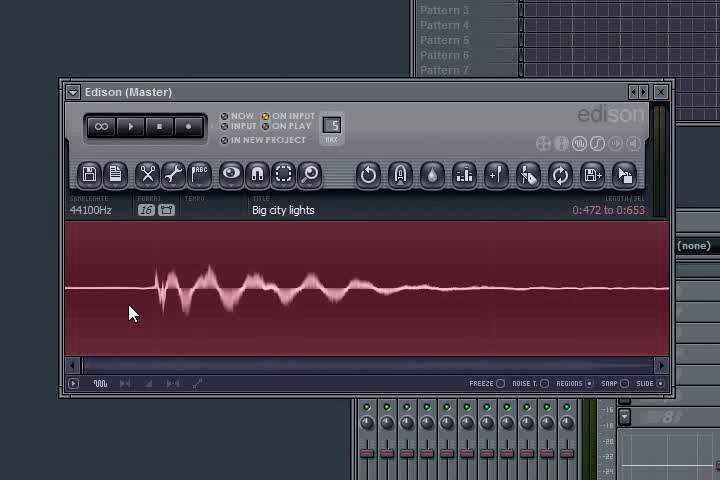
mouse_move(168, 348)
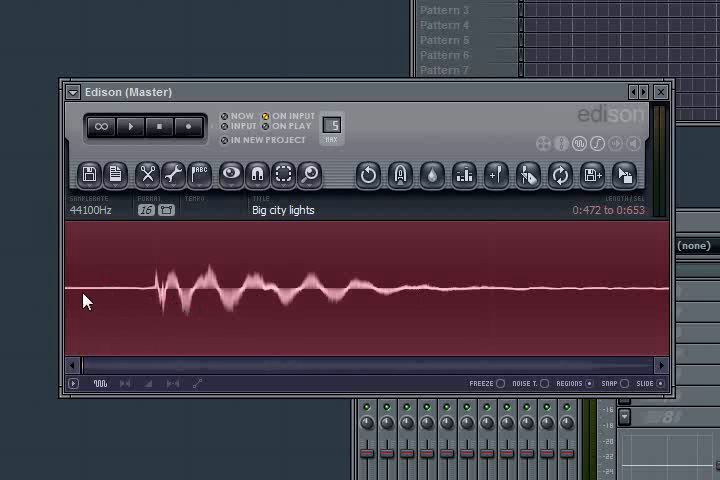
mouse_move(124, 308)
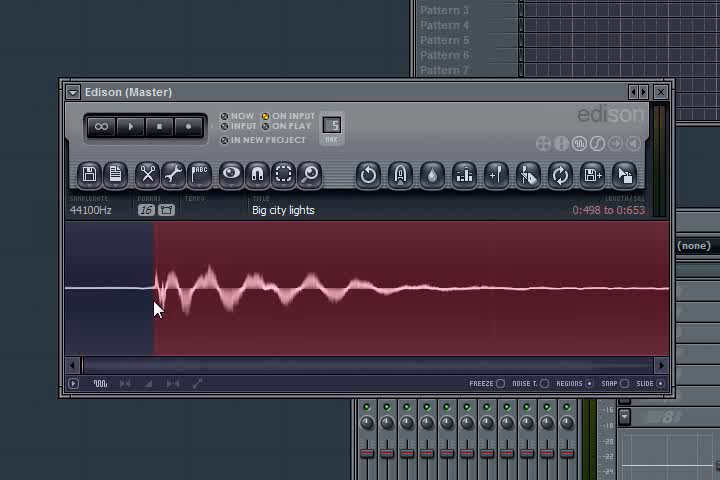
mouse_move(164, 278)
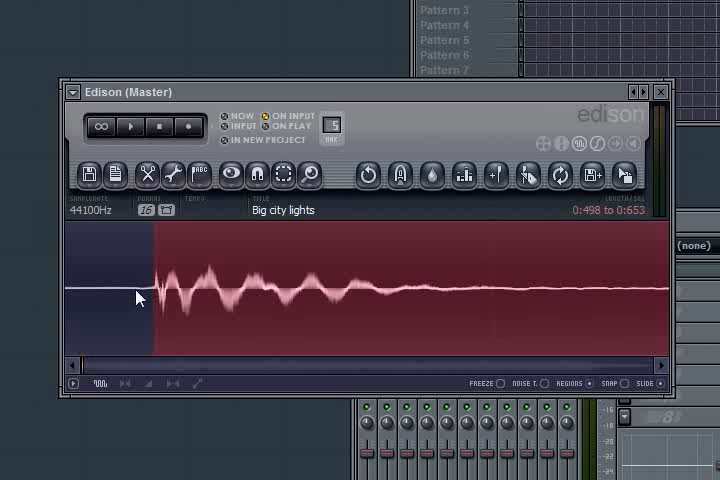
mouse_move(144, 296)
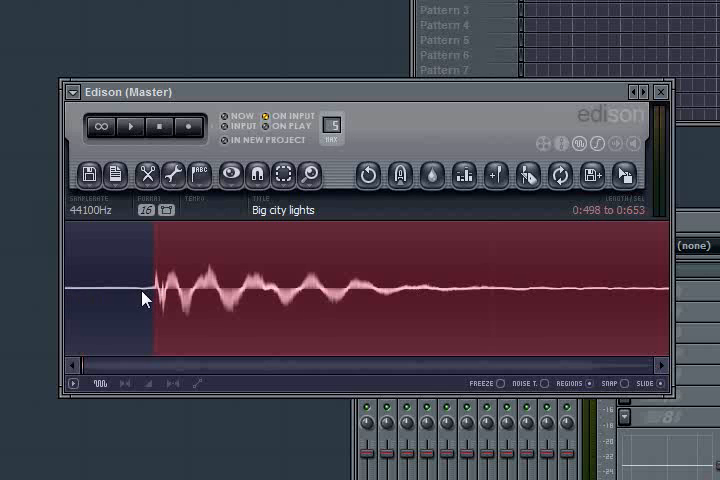
mouse_move(156, 284)
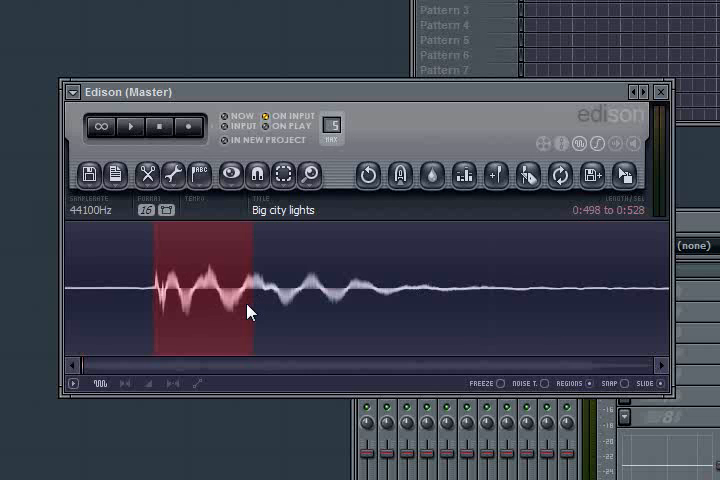
Select the first drum hit in Edison from its attack through its decay tail
left_click_drag(248, 312, 344, 316)
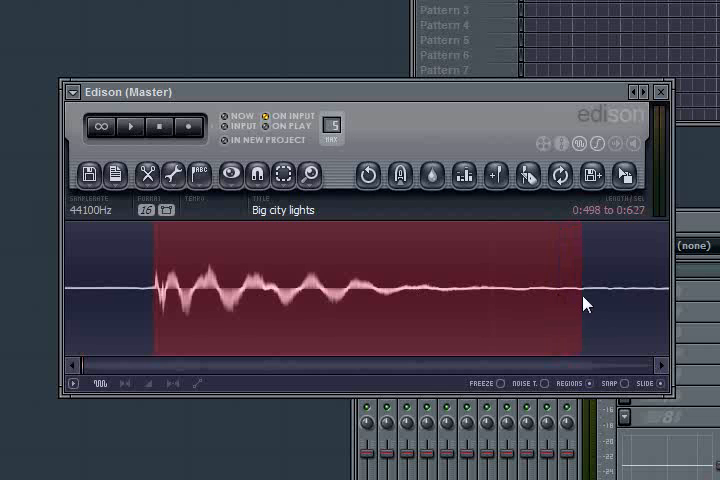
mouse_move(548, 300)
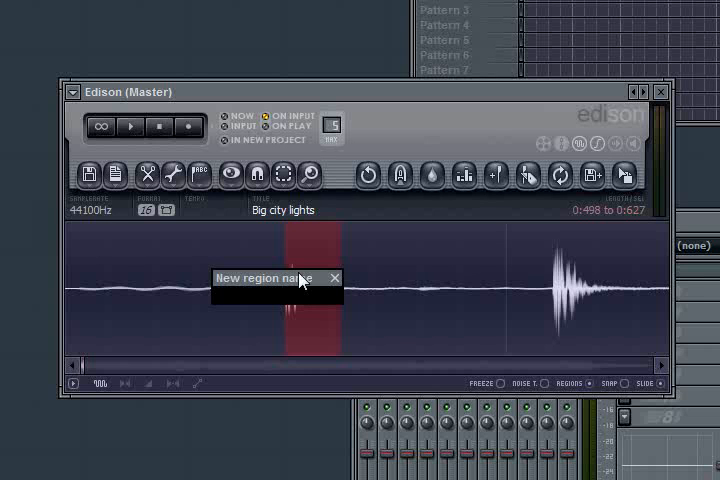
mouse_move(312, 240)
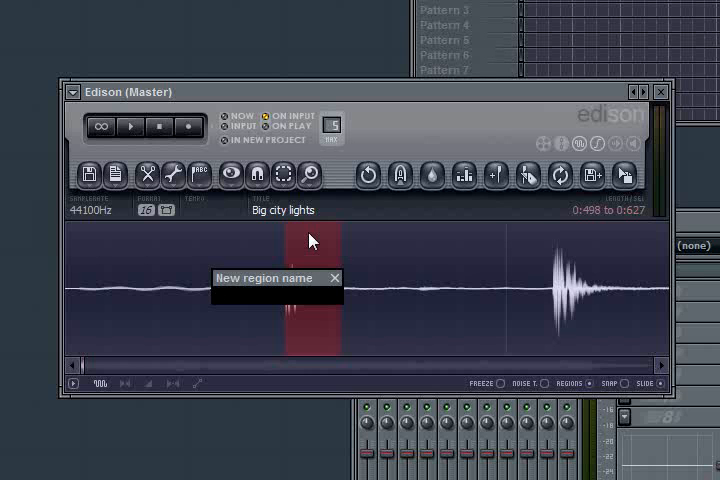
Enter K-CITY1 as the new region name for the first kick slice
left_click(276, 296)
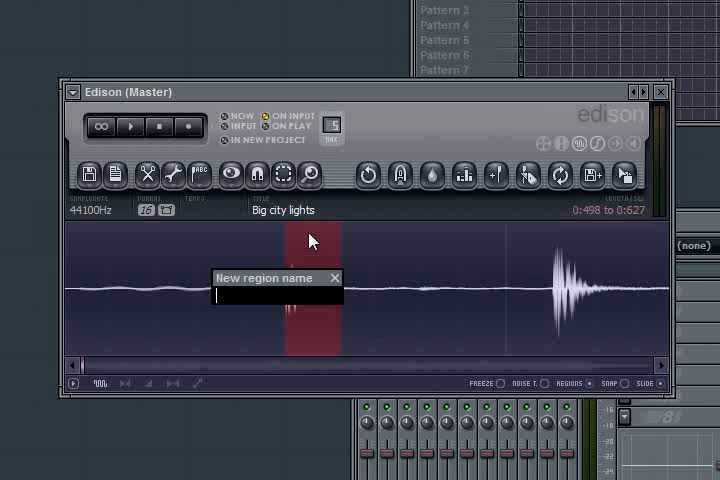
type("K")
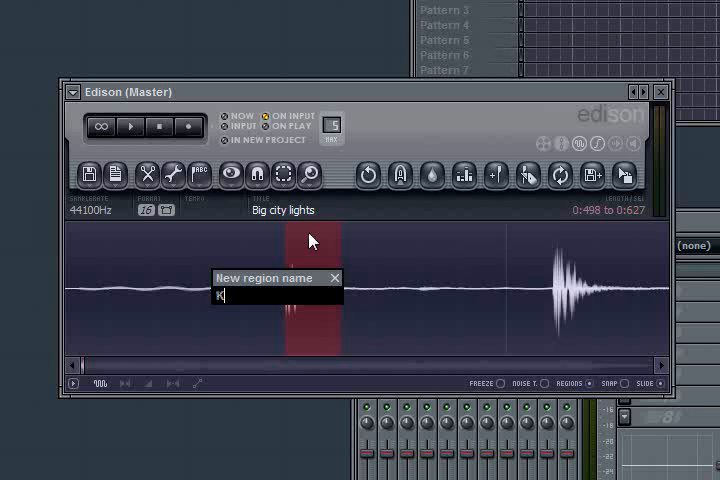
type("-")
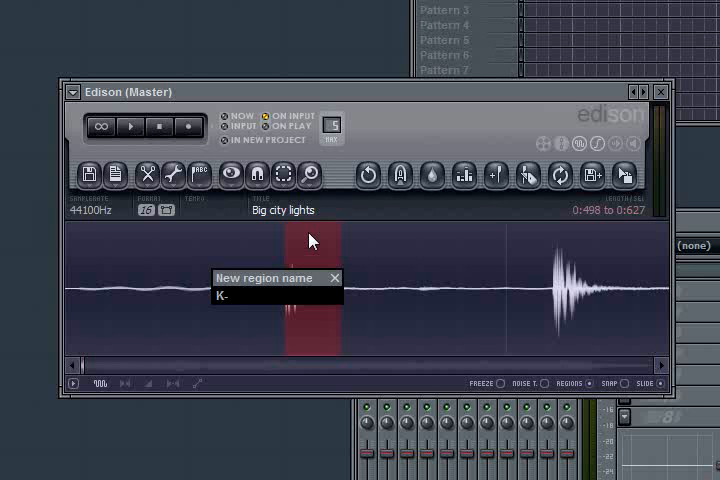
type("CITY1")
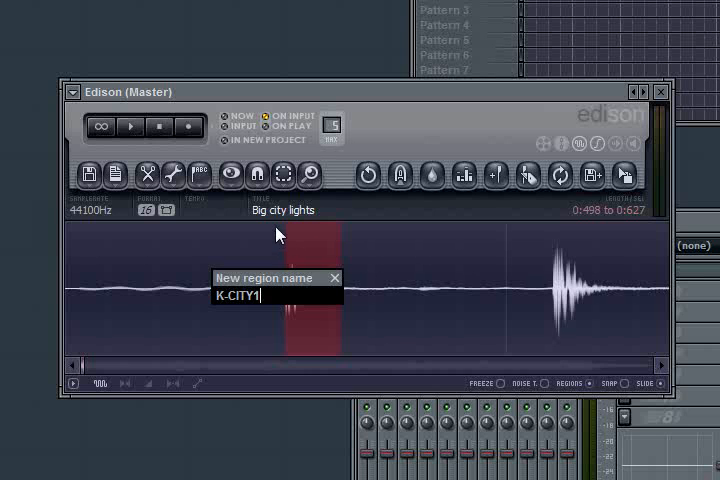
mouse_move(312, 222)
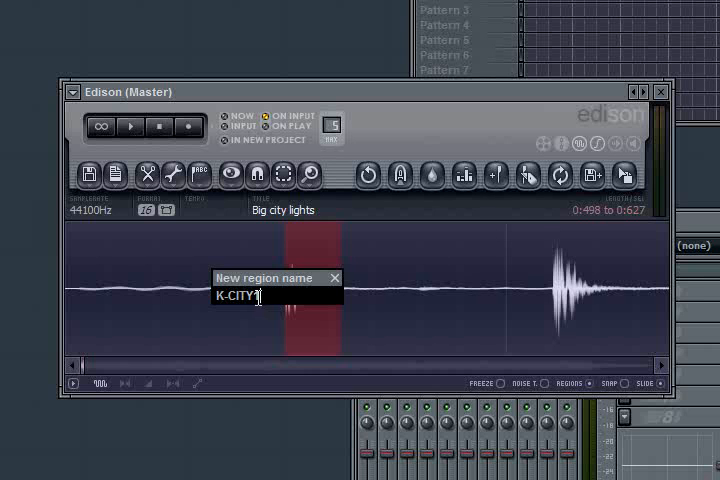
type("1")
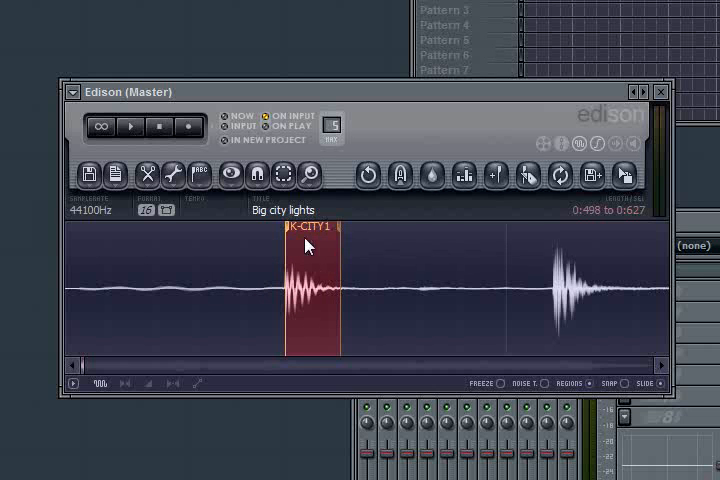
mouse_move(556, 344)
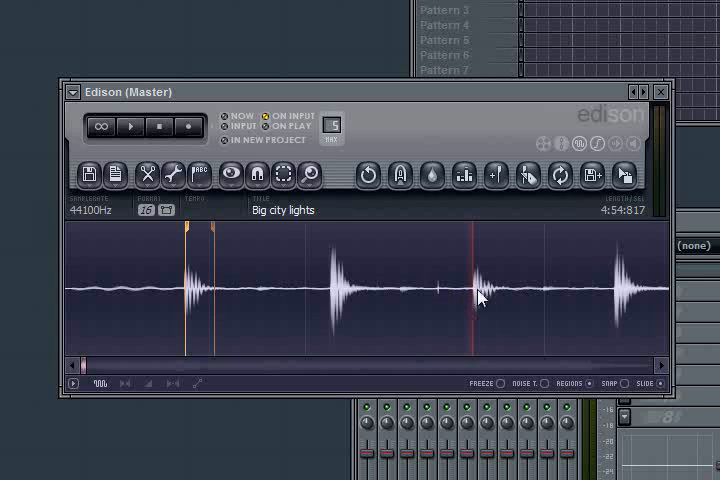
mouse_move(472, 300)
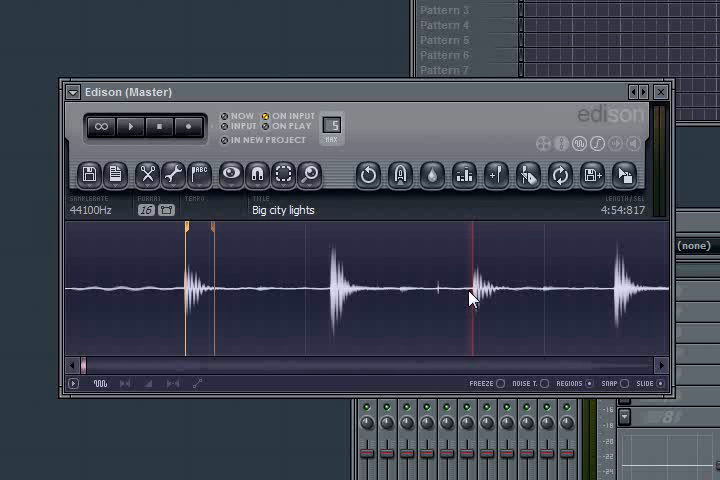
mouse_move(474, 302)
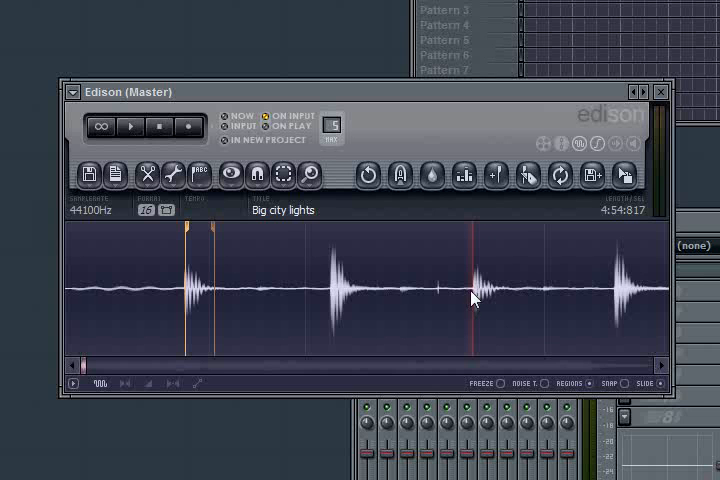
Select the third drum hit in the waveform and tighten the selection around it
left_click_drag(464, 296, 504, 296)
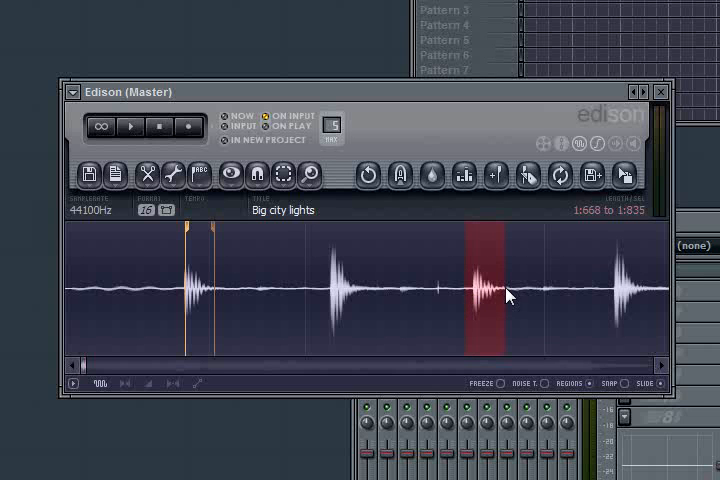
mouse_move(504, 296)
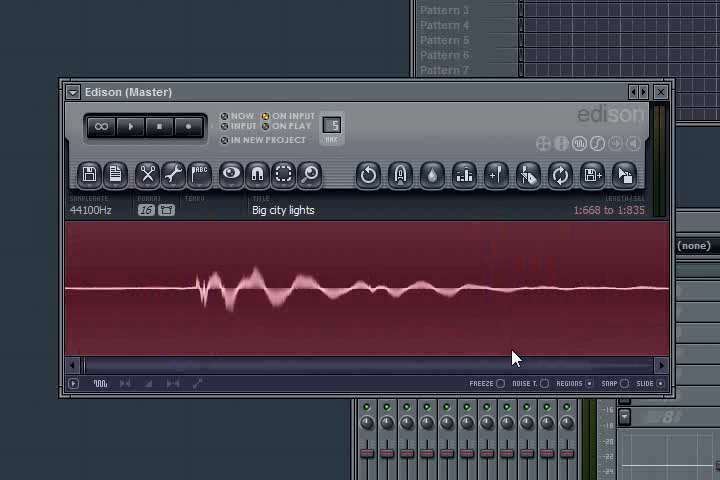
mouse_move(104, 292)
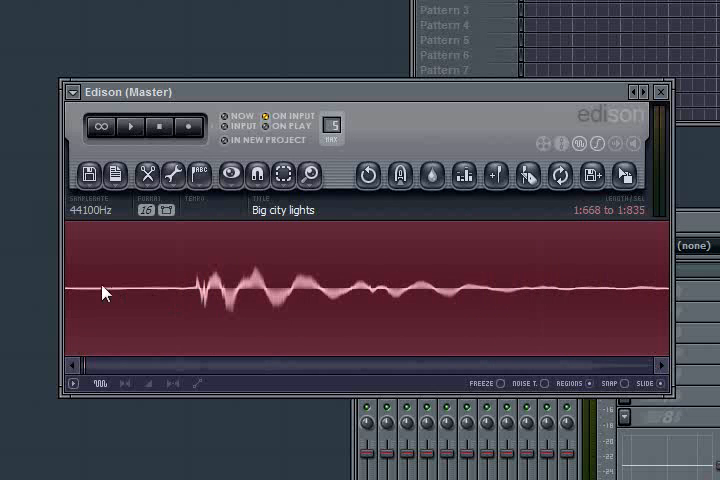
left_click_drag(104, 292, 198, 304)
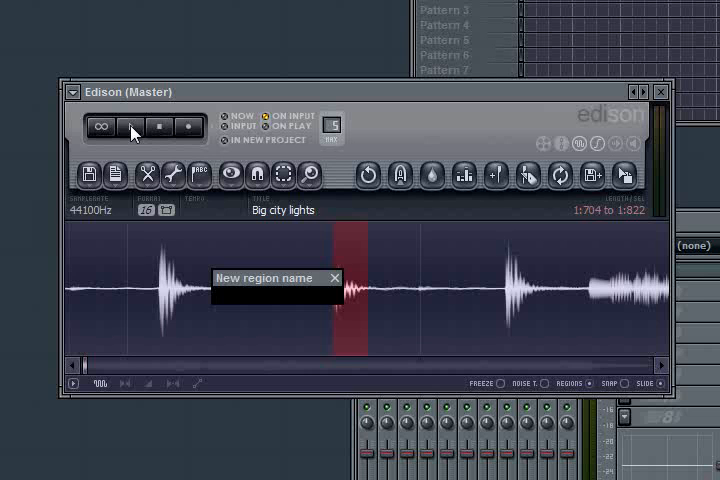
Begin the new kick region's name with K-C
type("K")
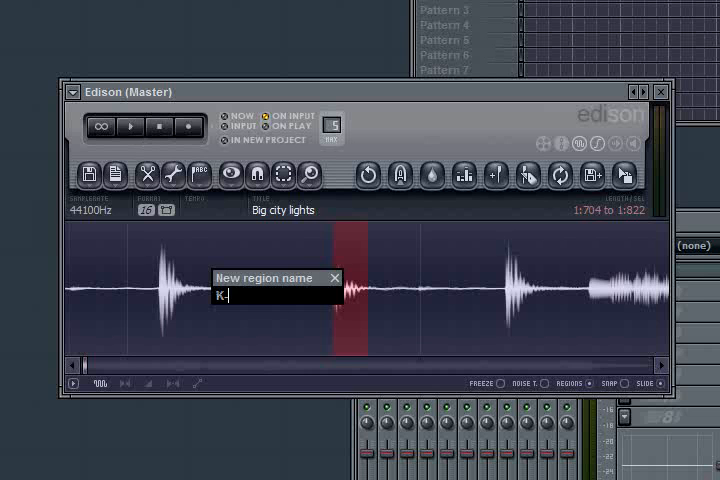
type("-C")
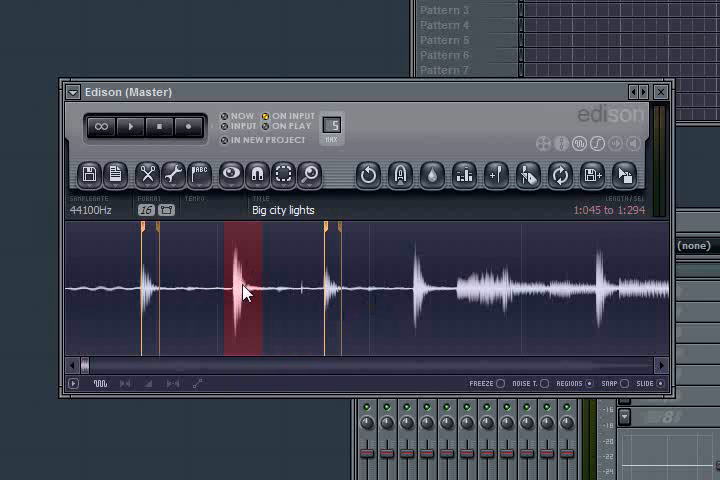
mouse_move(418, 288)
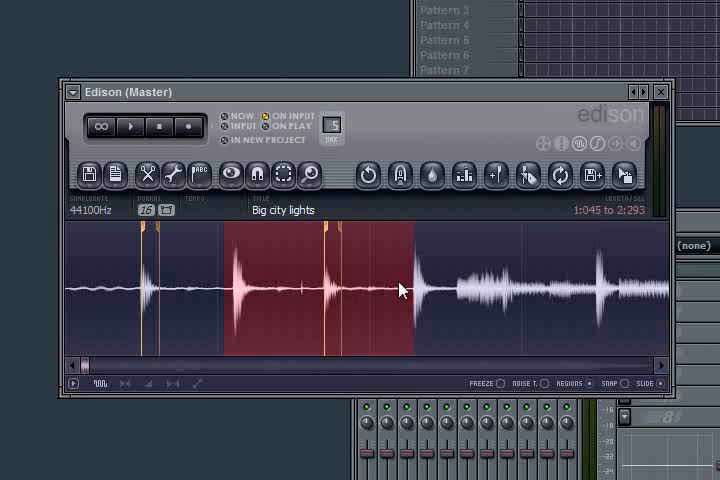
mouse_move(190, 300)
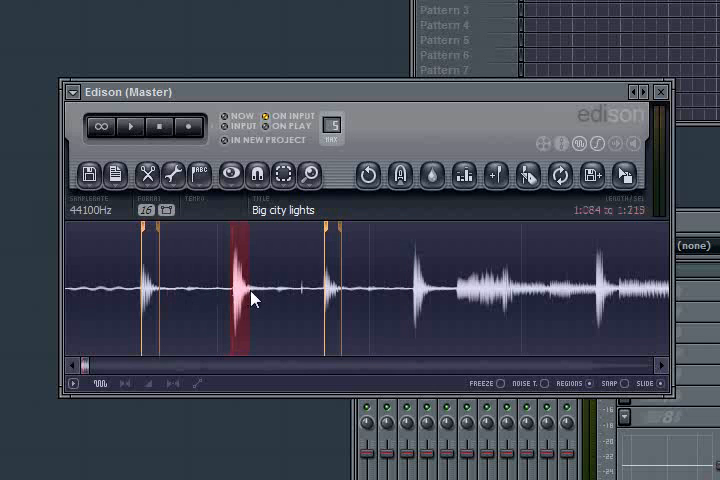
Tighten the selection around the short drum hit's onset and decay
left_click_drag(240, 298, 278, 298)
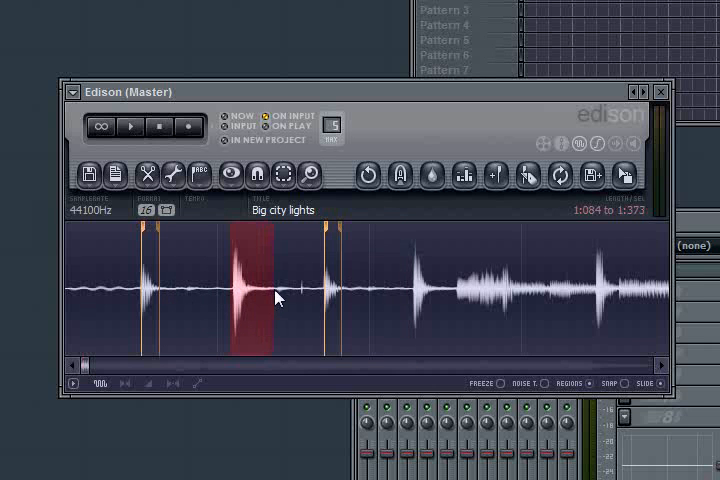
mouse_move(240, 312)
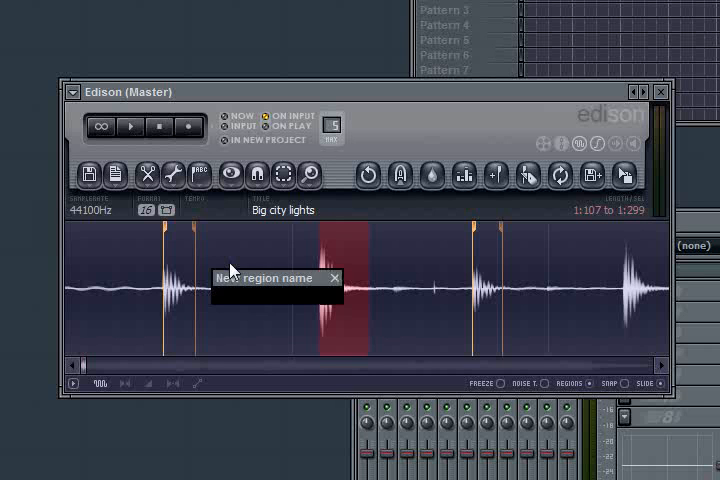
Name the selected snare slice S-CITY and confirm the region
type("s")
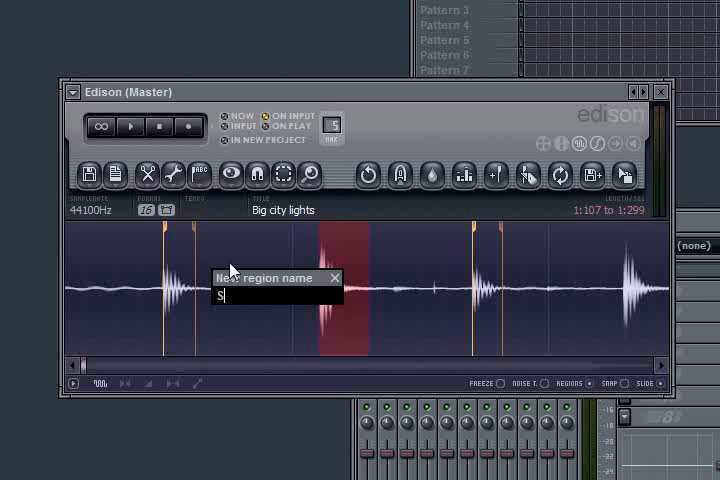
type("-")
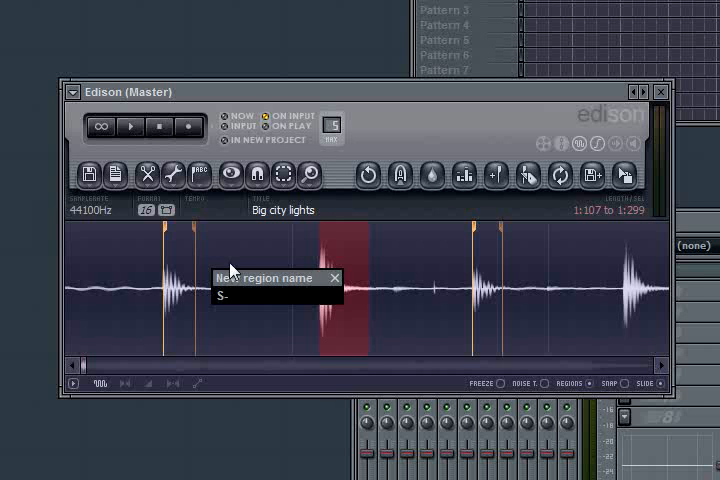
type("CITY")
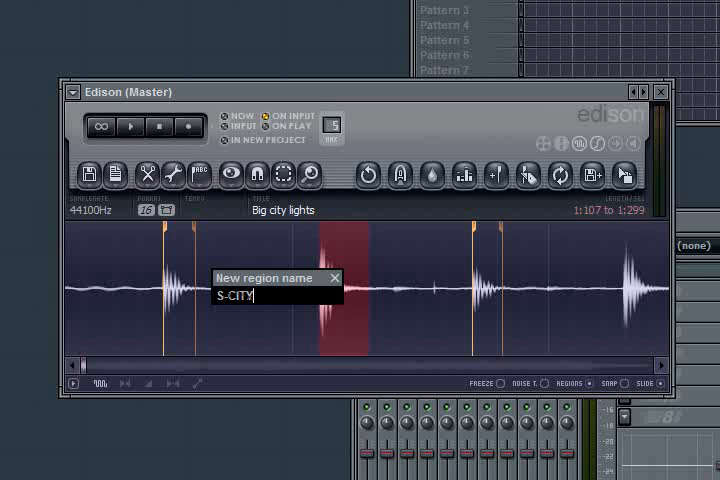
key("enter")
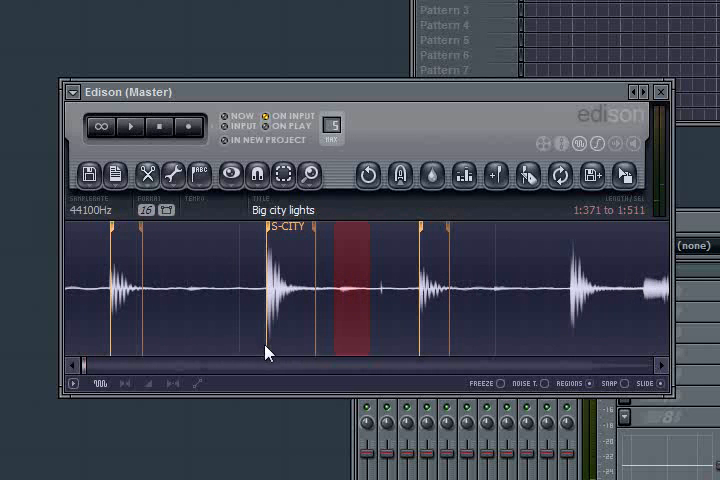
mouse_move(364, 304)
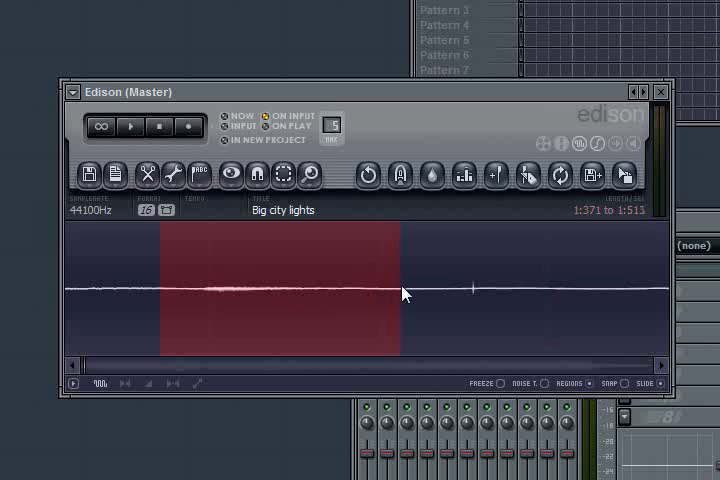
Extend the selection over the quiet stretch slightly to the right
left_click_drag(404, 292, 428, 288)
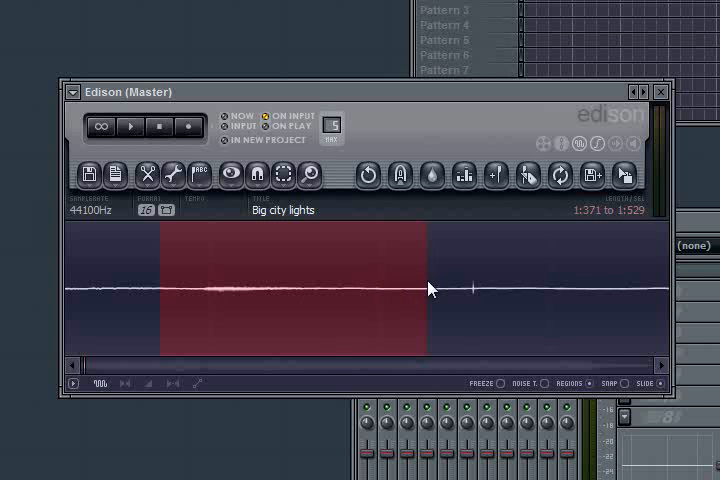
mouse_move(378, 234)
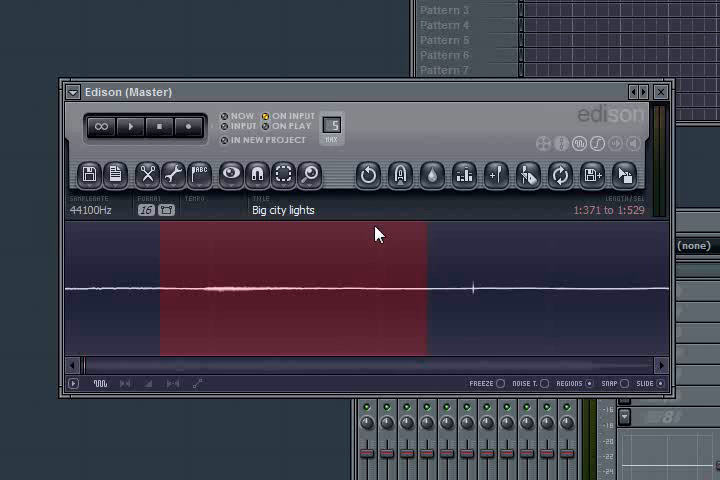
mouse_move(260, 256)
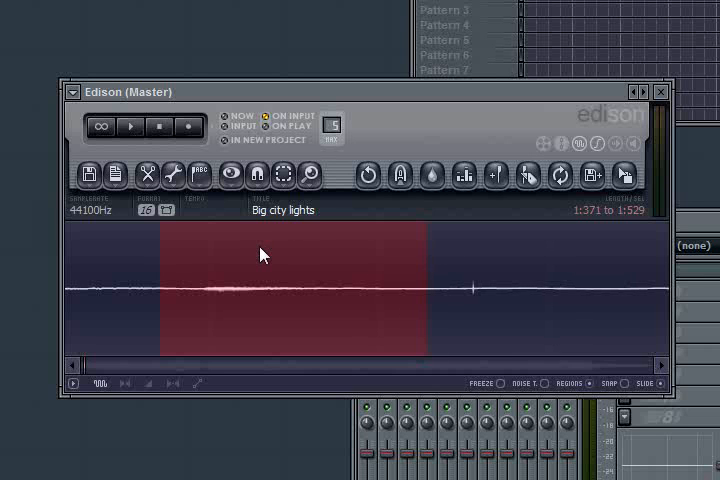
mouse_move(364, 266)
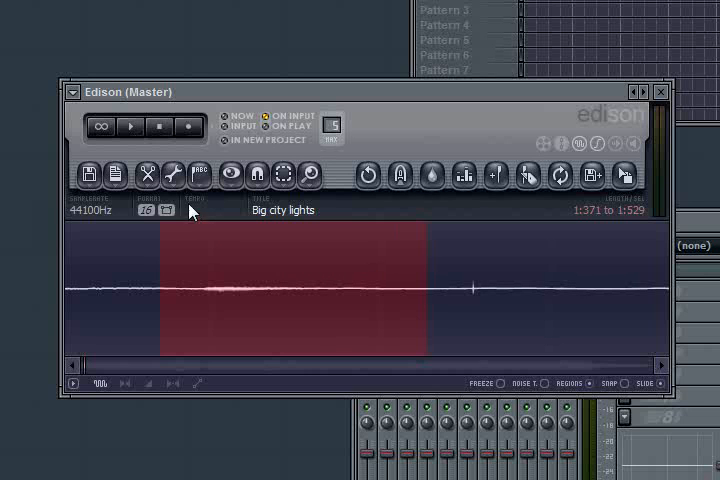
mouse_move(310, 268)
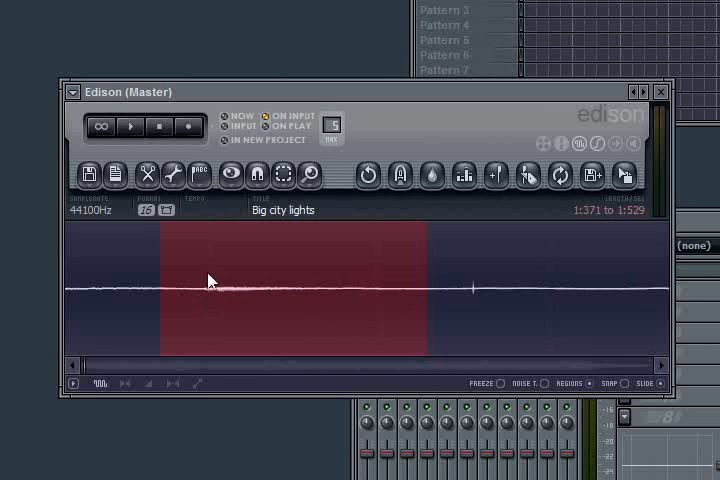
mouse_move(210, 296)
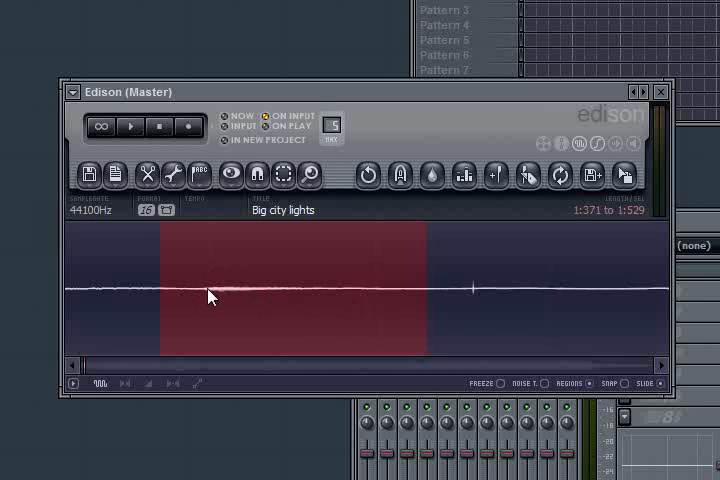
mouse_move(212, 292)
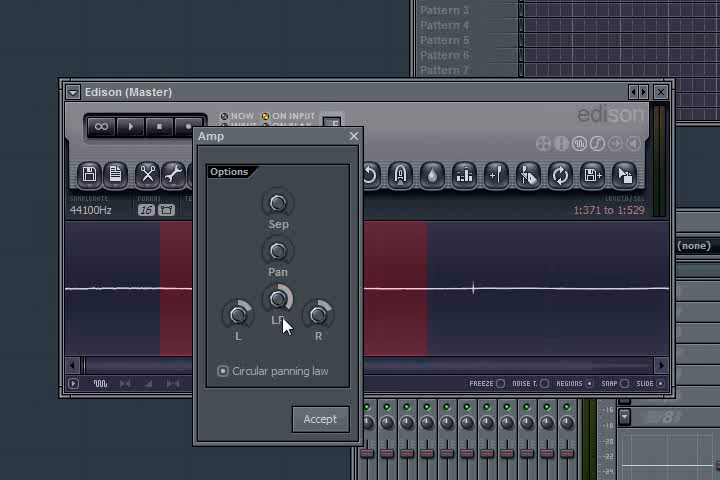
Boost the marked quiet stretch with Edison's Amp LR knob and accept it, exposing the drum hit
left_click_drag(278, 302, 284, 320)
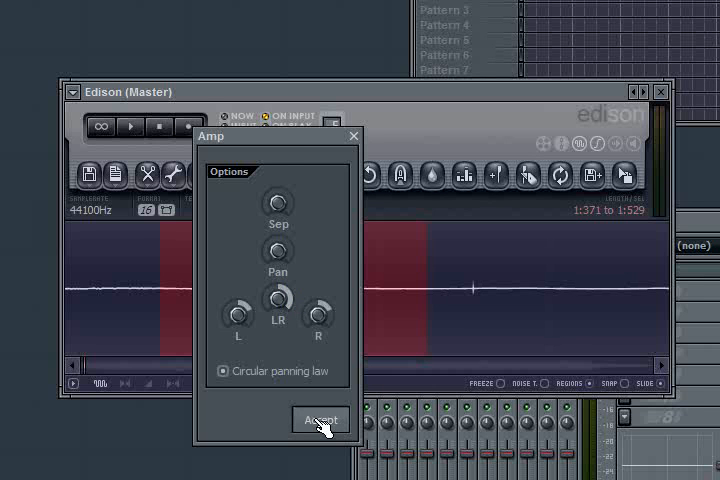
left_click(320, 420)
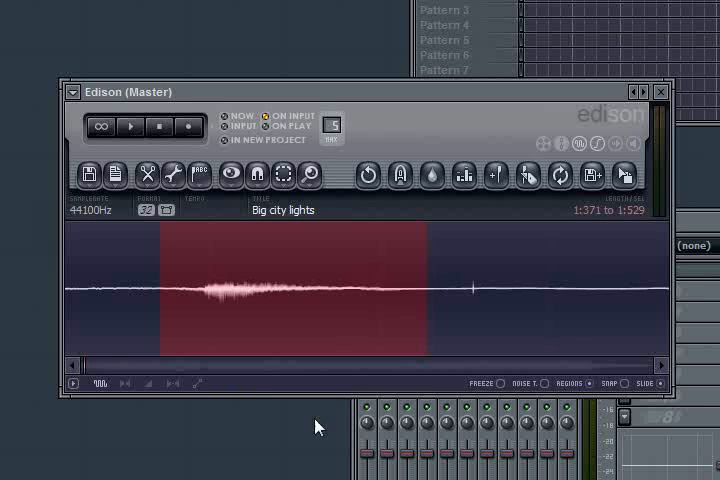
mouse_move(208, 296)
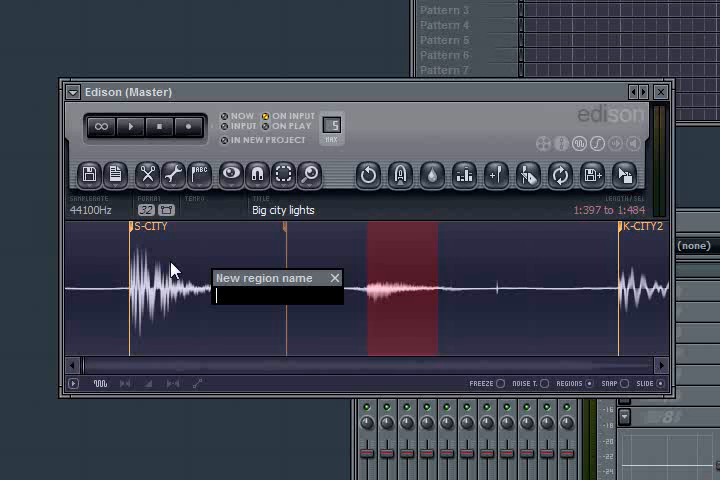
Name the new Edison region 'HC-CITY'
type("H")
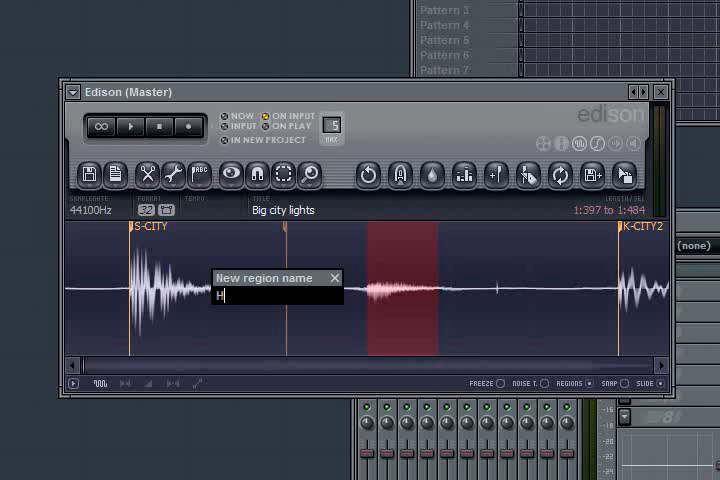
type("C")
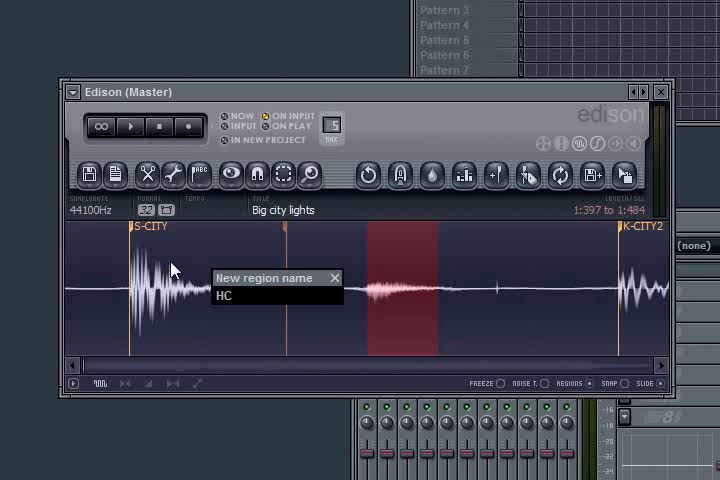
type("-")
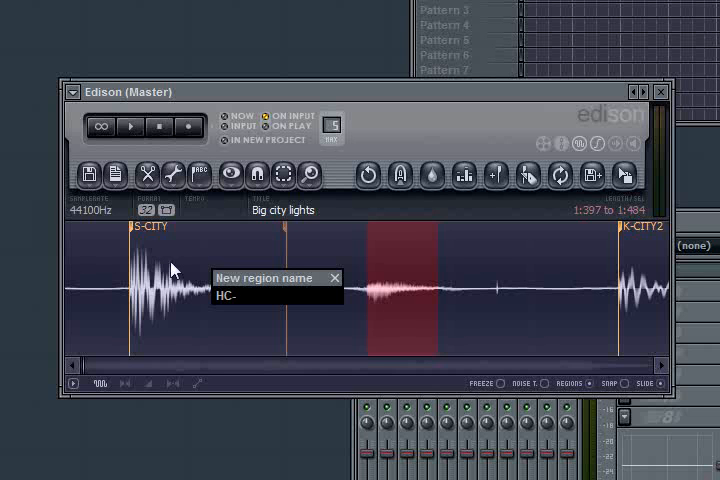
type("CITY")
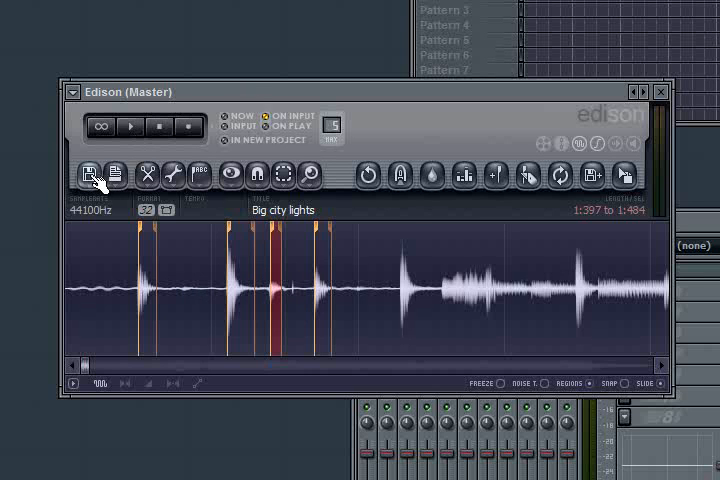
Start Export regions as... and browse to the m:\Samples\NFX_Sampled folder
left_click(90, 176)
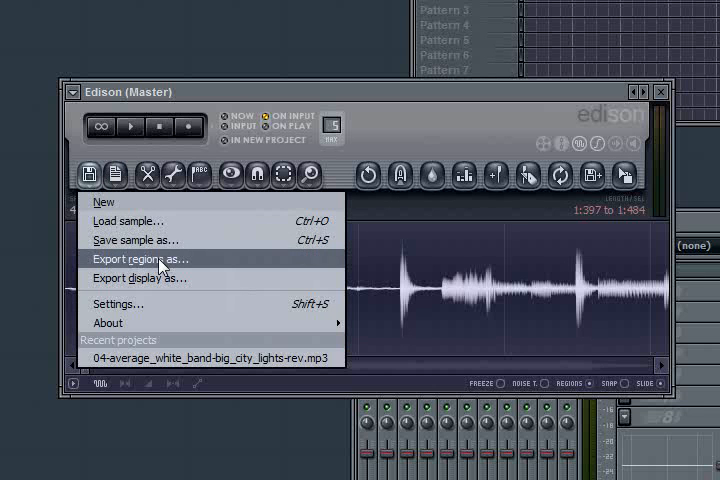
left_click(136, 258)
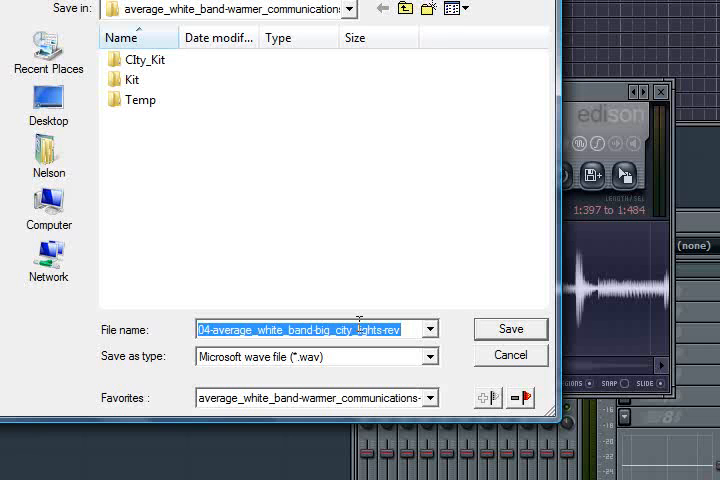
type("m:\\Samples\\")
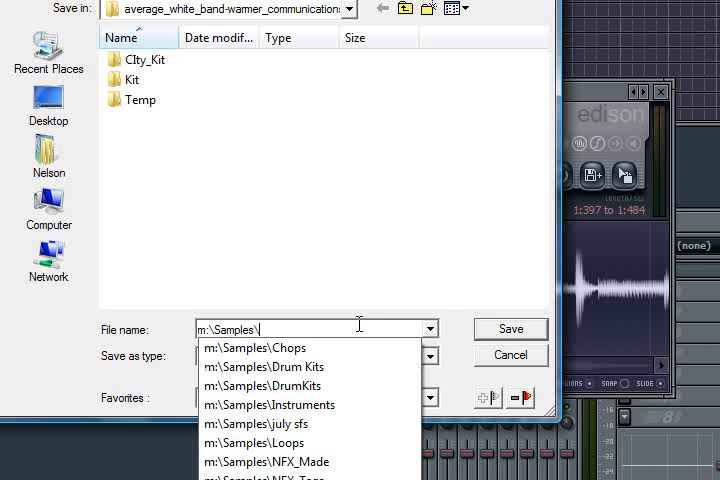
left_click(262, 366)
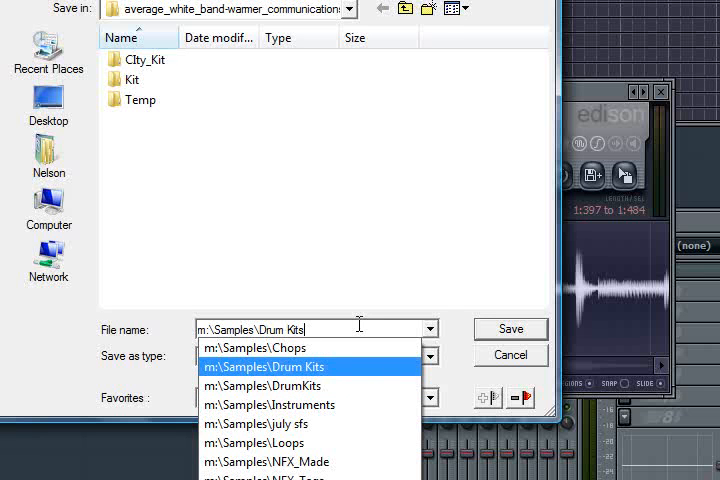
type("\\N")
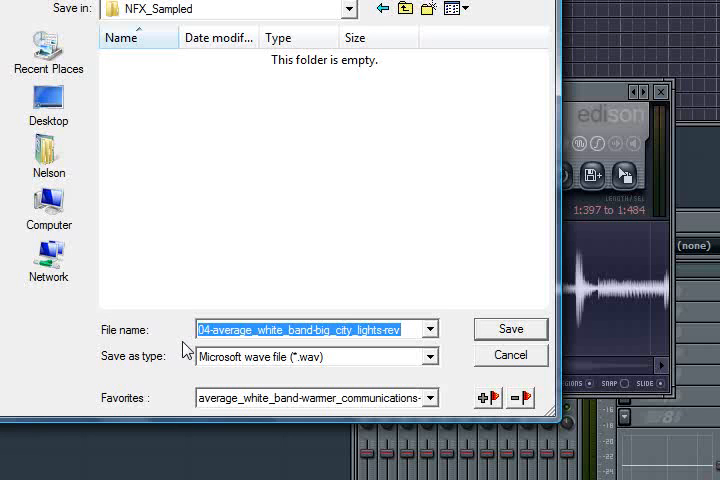
Save the region slices as WAV files named 'AWB'
type("A")
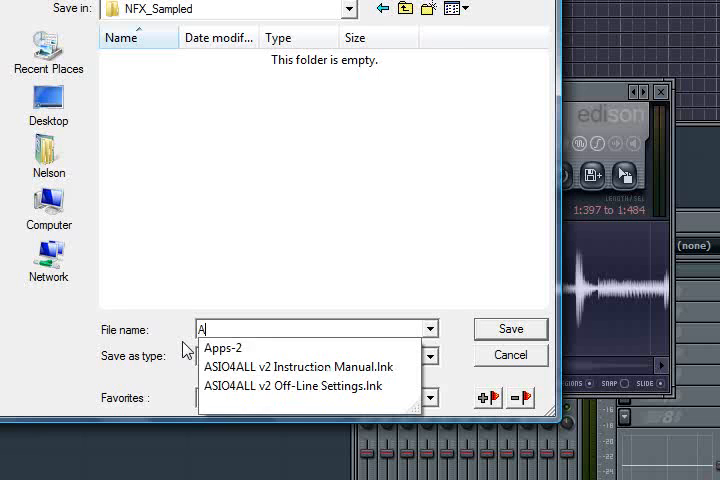
type("WB")
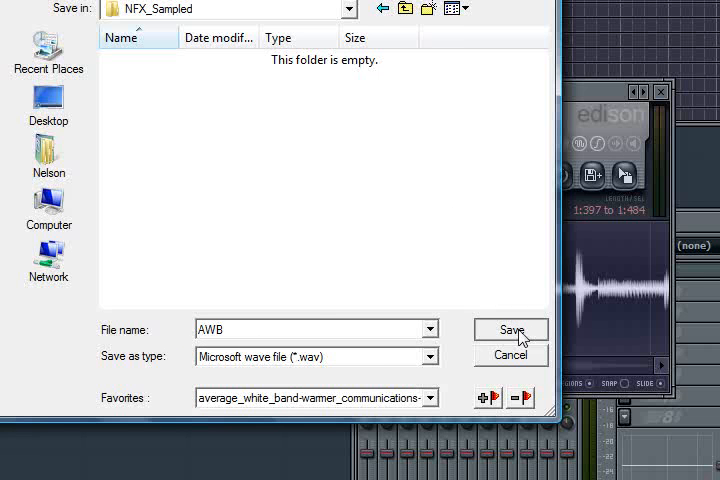
left_click(512, 330)
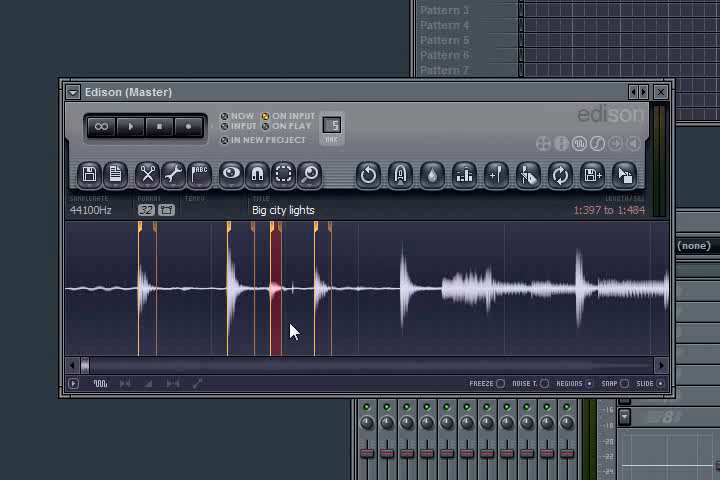
mouse_move(438, 272)
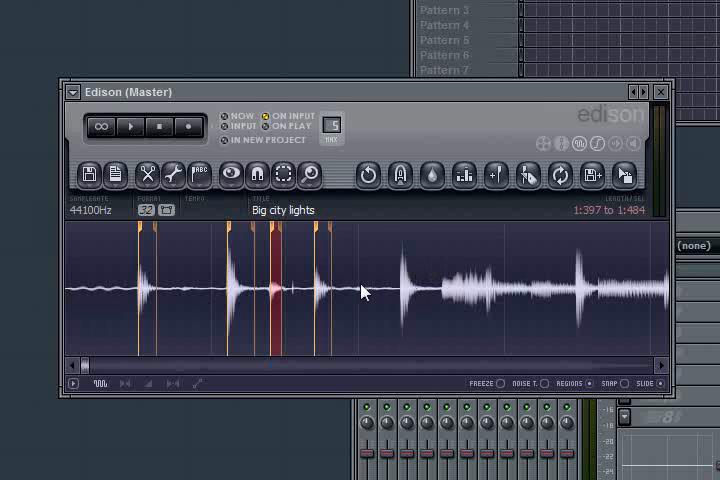
mouse_move(318, 310)
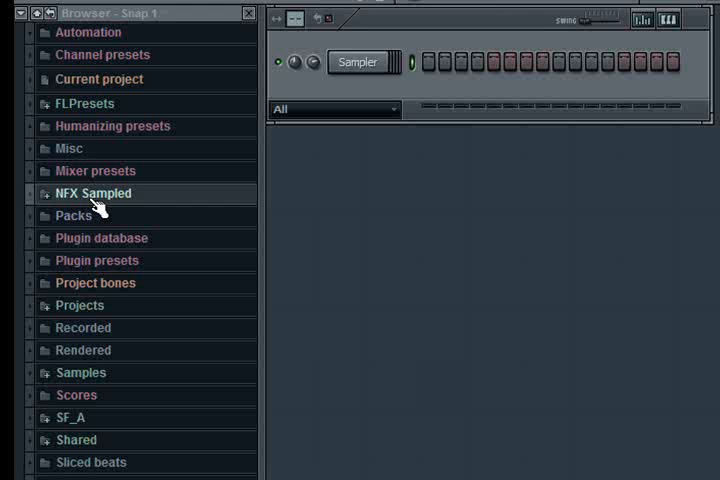
mouse_move(56, 44)
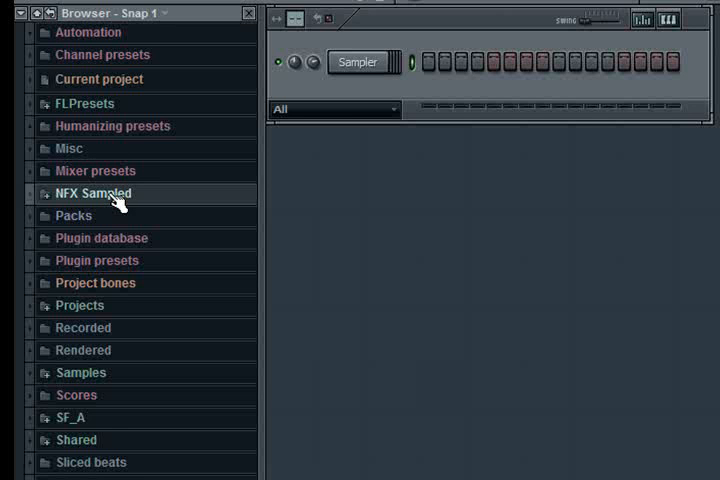
Expand NFX Sampled in the Browser to list the HC-CITY, K-CITY1, K-CITY2 and S-CITY slices
left_click(94, 192)
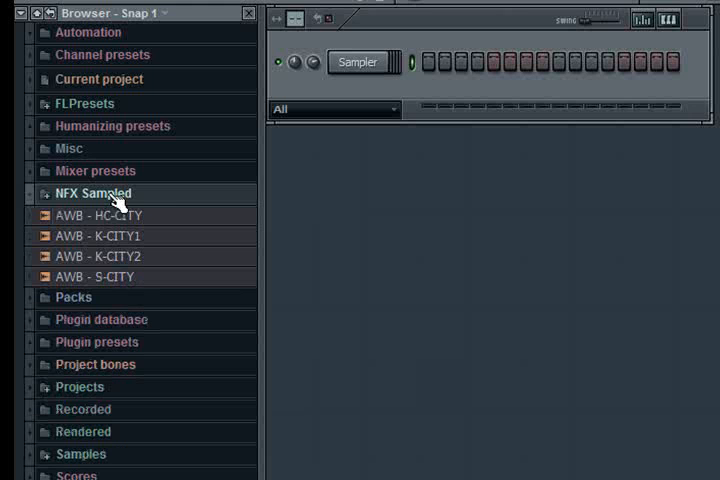
mouse_move(96, 230)
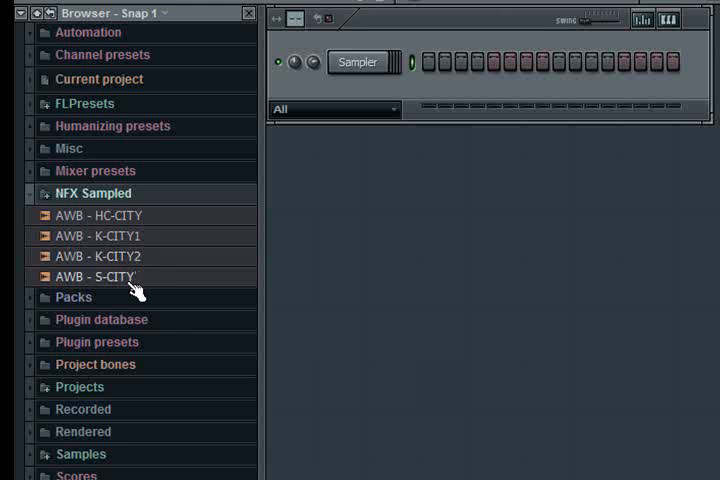
mouse_move(114, 232)
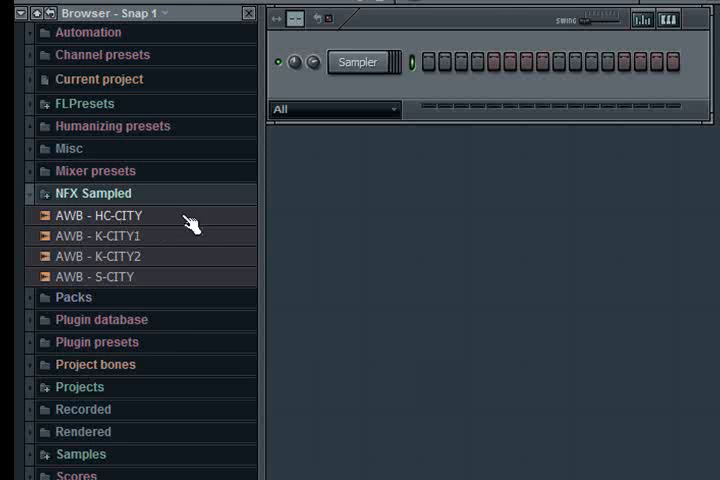
mouse_move(136, 266)
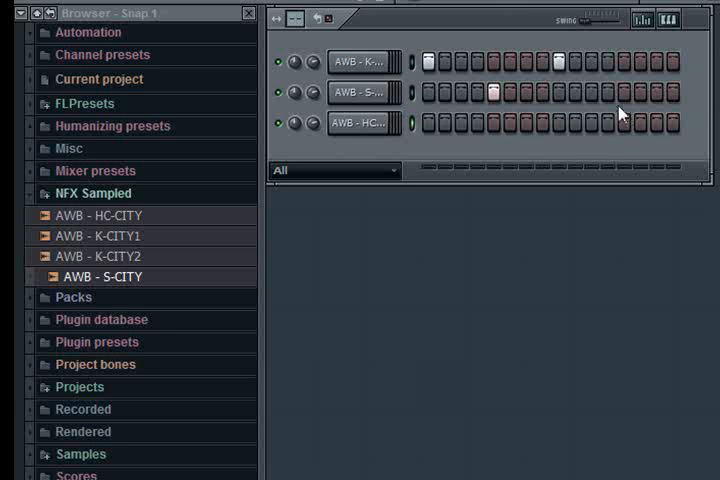
left_click(460, 122)
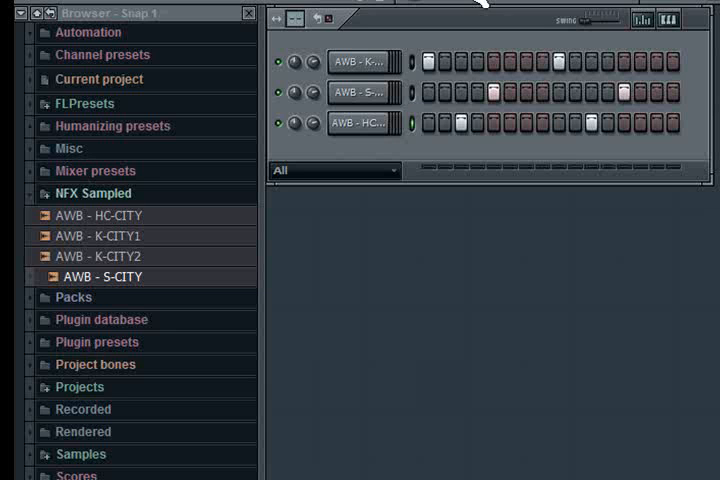
mouse_move(600, 330)
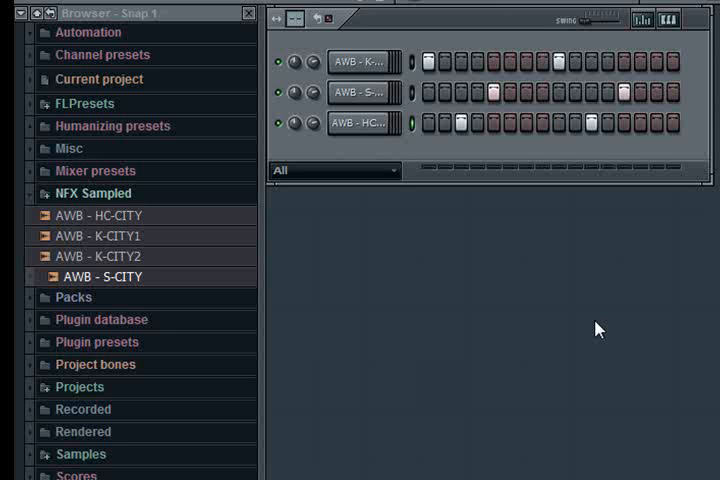
mouse_move(572, 336)
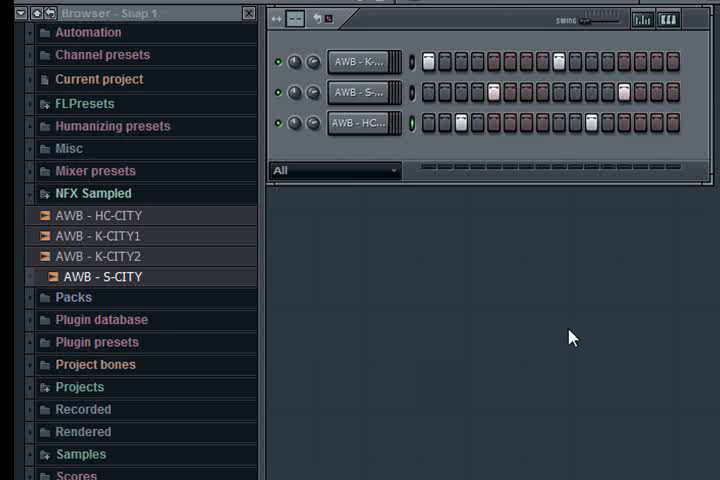